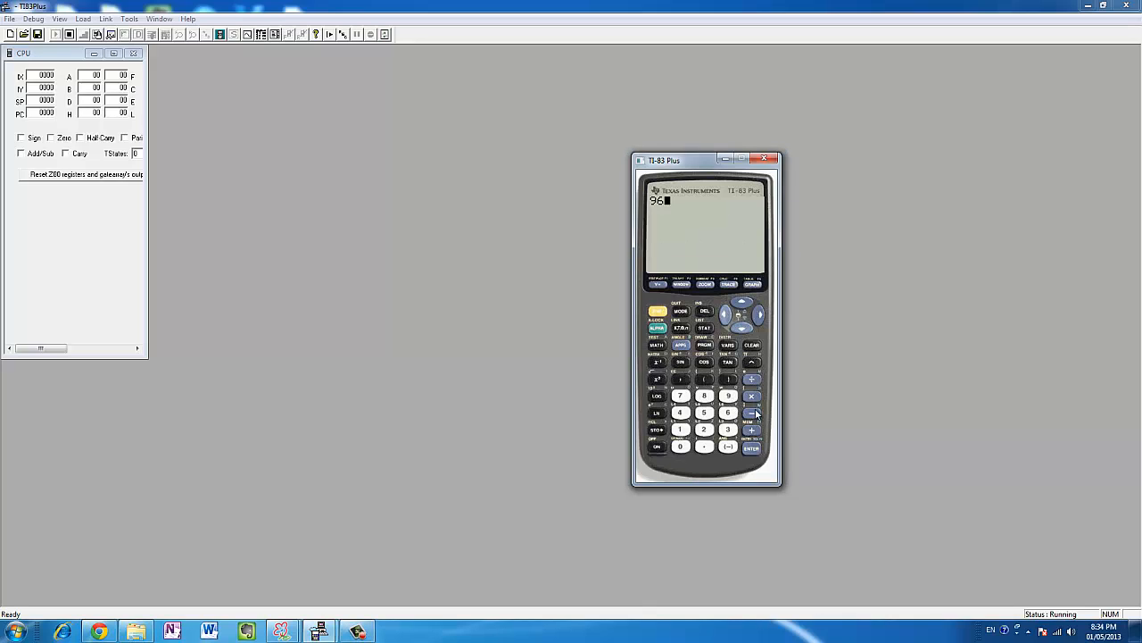
# Enter Y1 = X^2 in the calculator's Y= editor and graph the parabola.
pyautogui.click(752, 396)
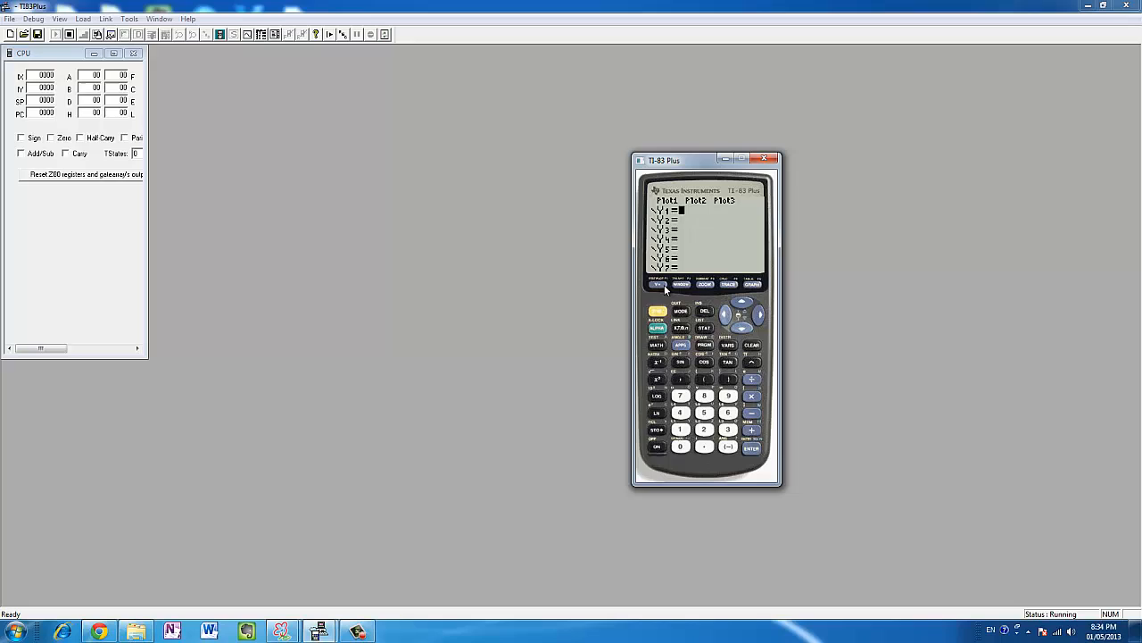
pyautogui.moveTo(691, 357)
pyautogui.write('X^2')
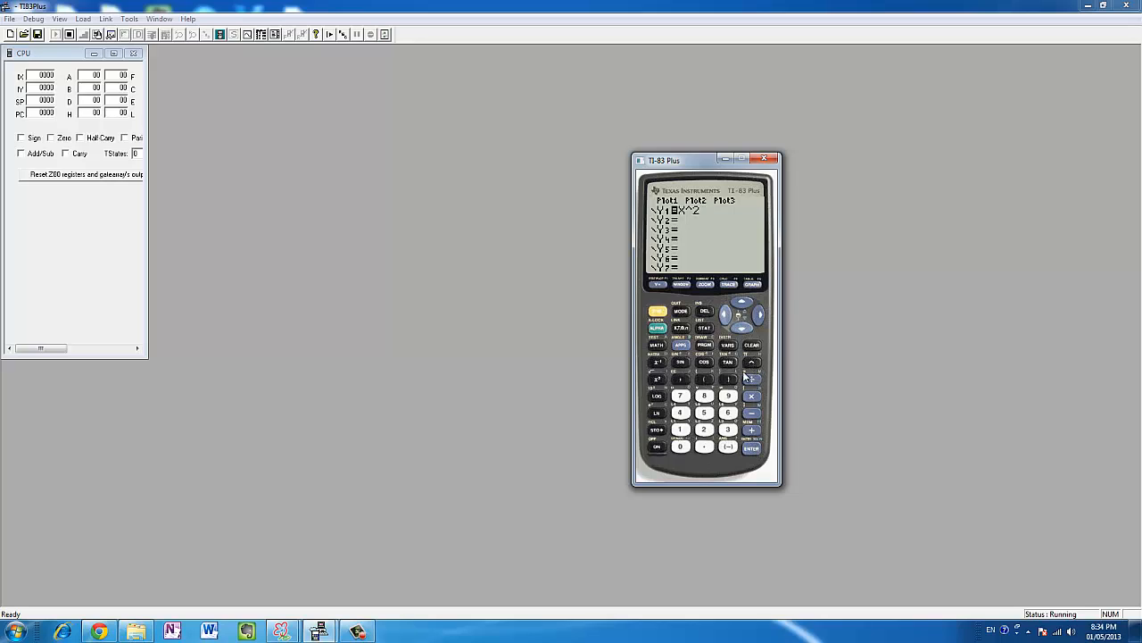
pyautogui.click(752, 284)
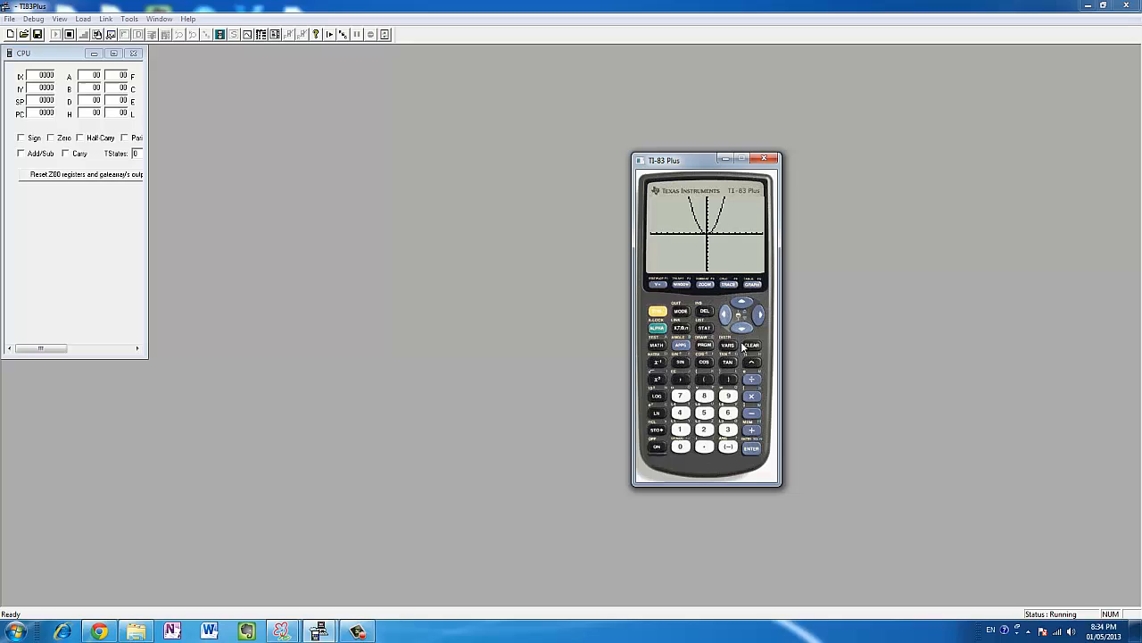
pyautogui.moveTo(698, 178)
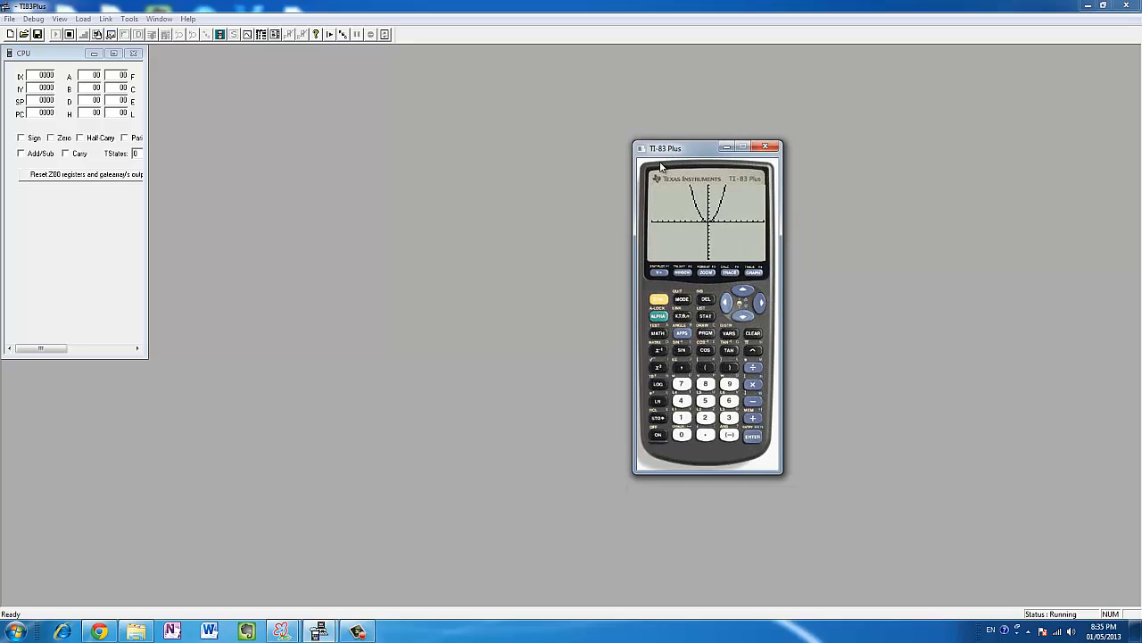
# Switch from the YouTube Maths B playlist to the education.ti.com tab in Chrome.
pyautogui.moveTo(665, 147); pyautogui.dragTo(625, 172)
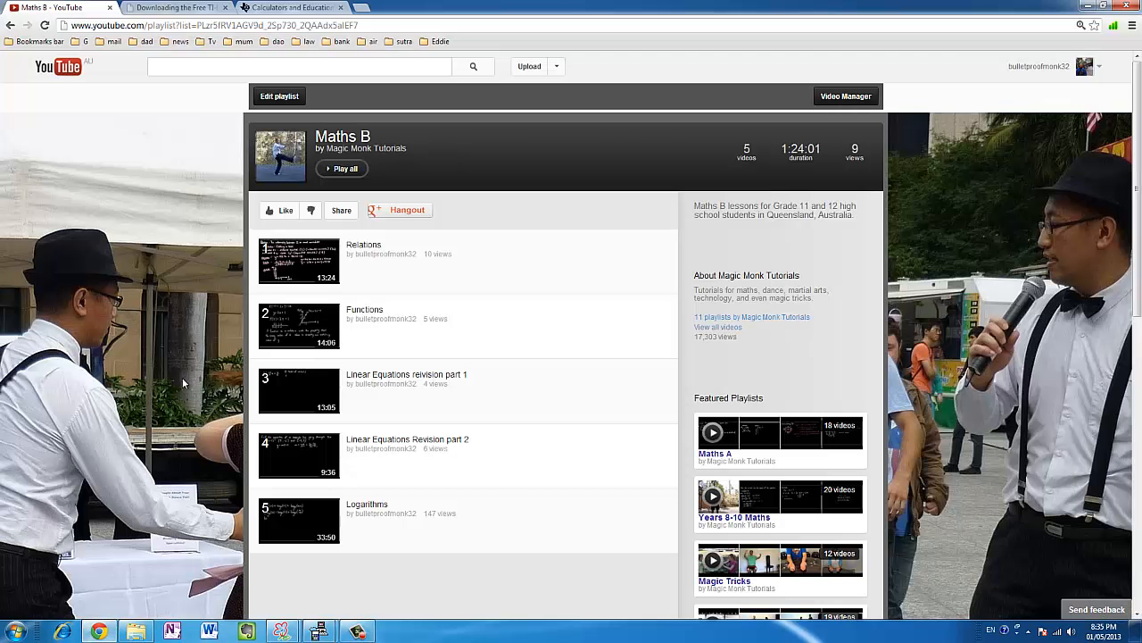
pyautogui.click(292, 7)
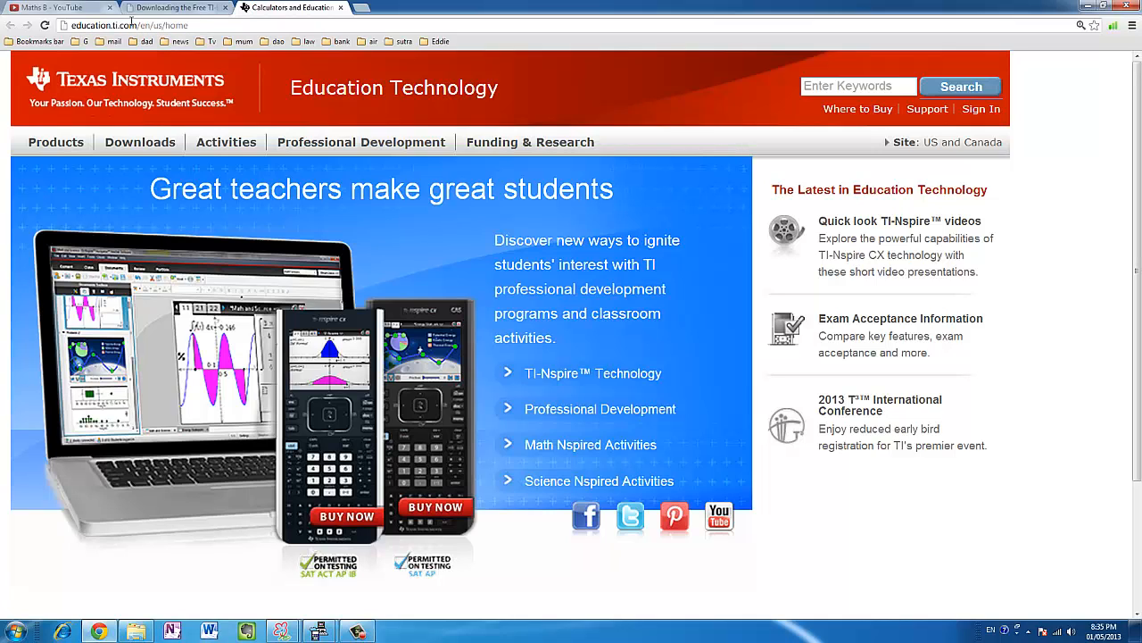
# Go to Downloads and set Technology to SDK.
pyautogui.click(139, 142)
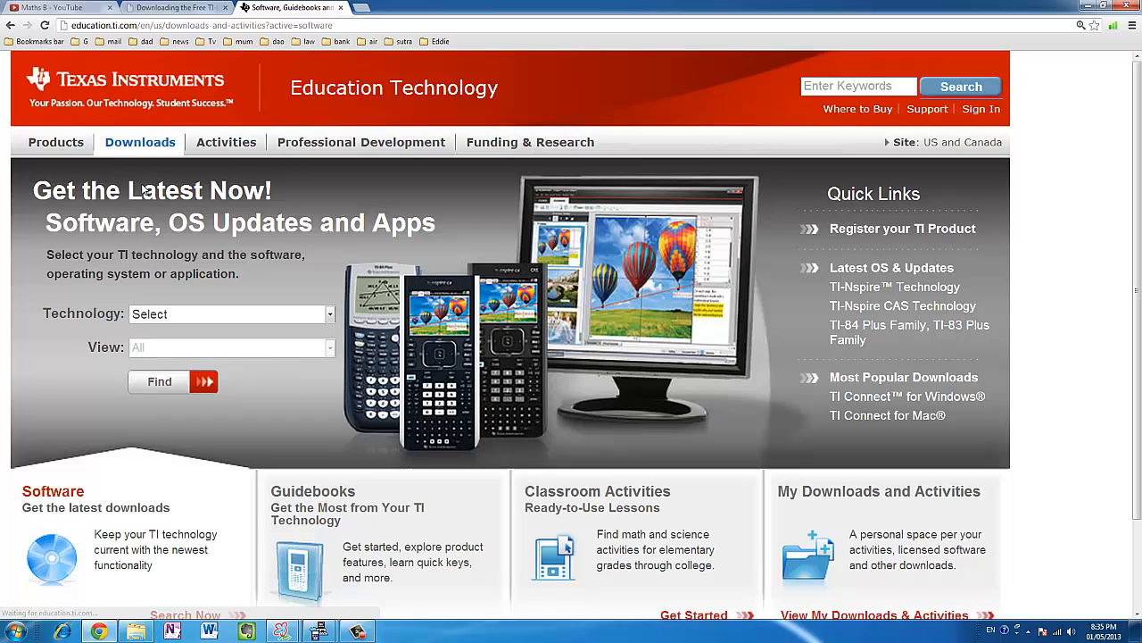
pyautogui.click(231, 313)
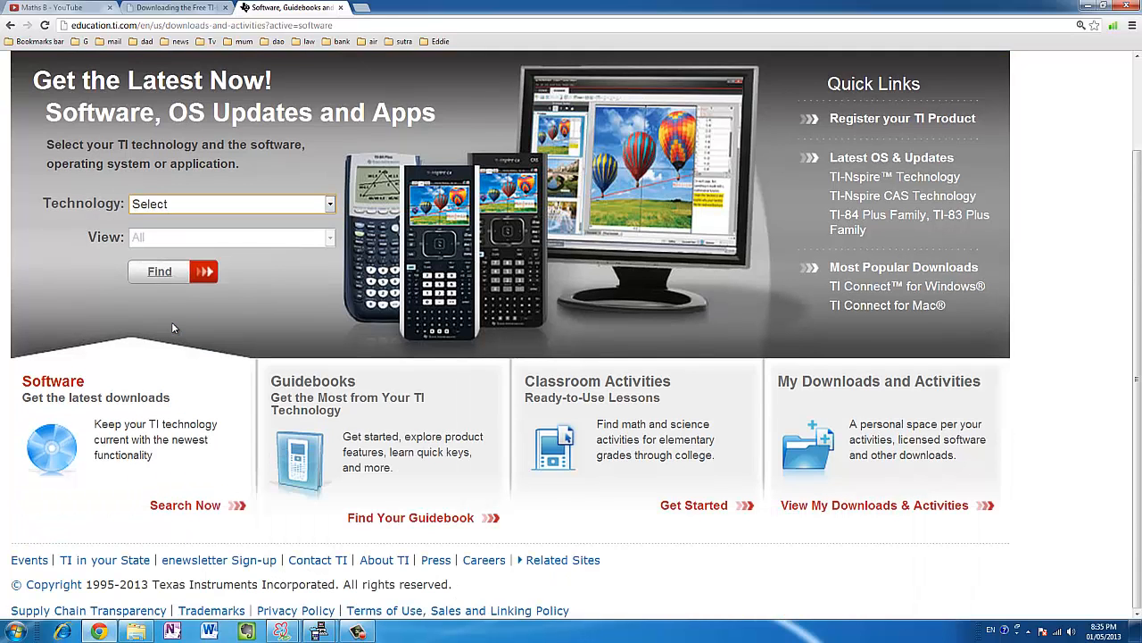
pyautogui.click(231, 203)
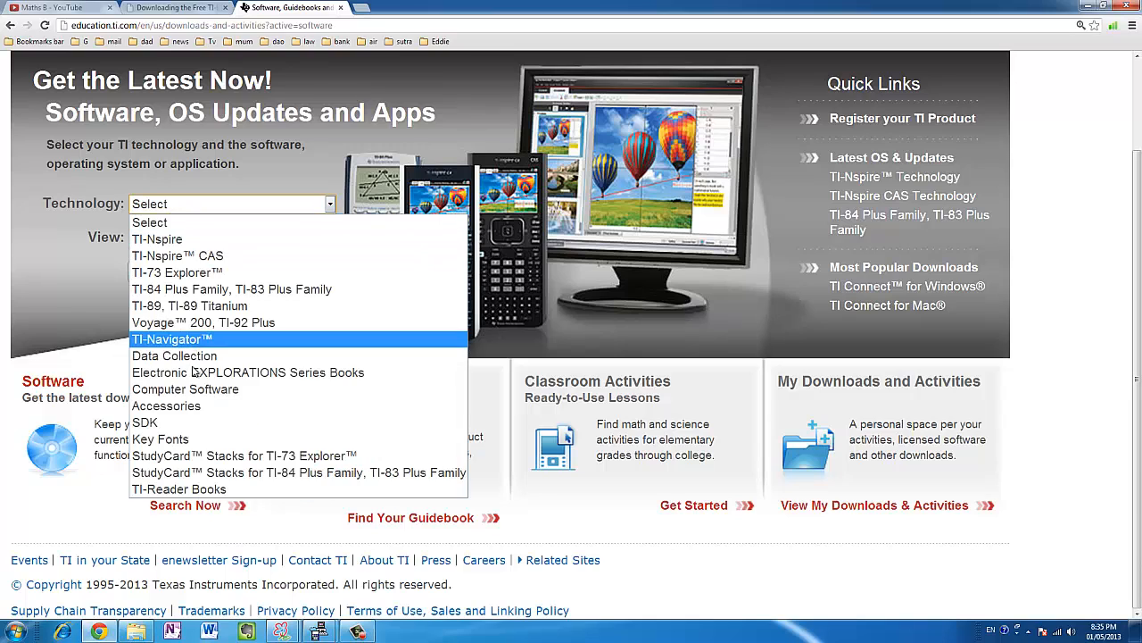
pyautogui.click(145, 423)
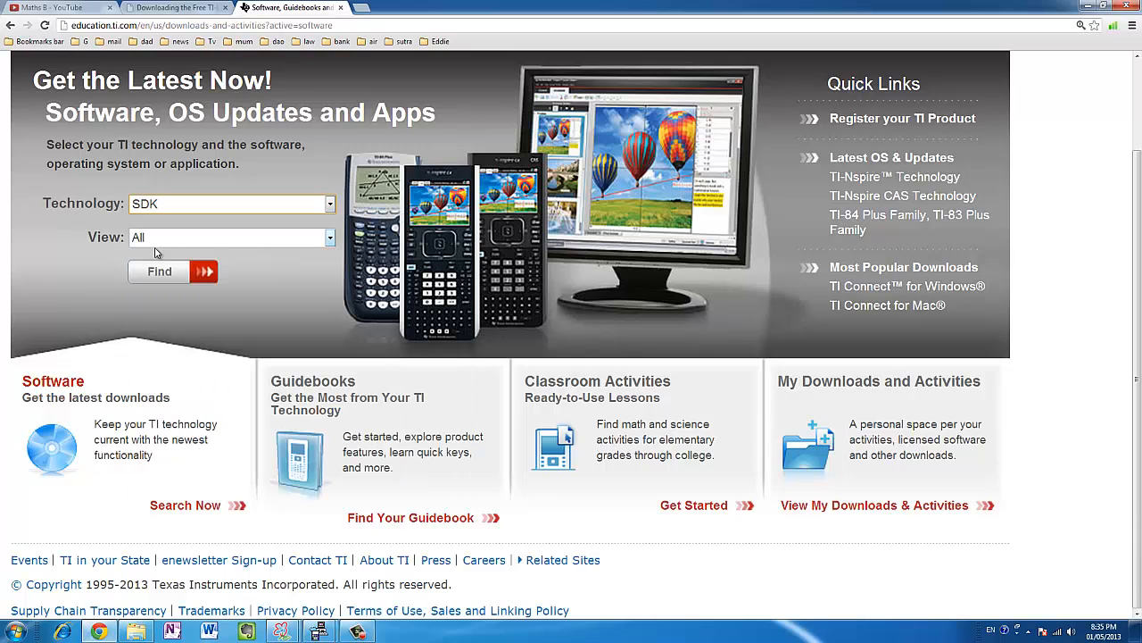
# Set View to Software Development Kits and run the search.
pyautogui.click(232, 237)
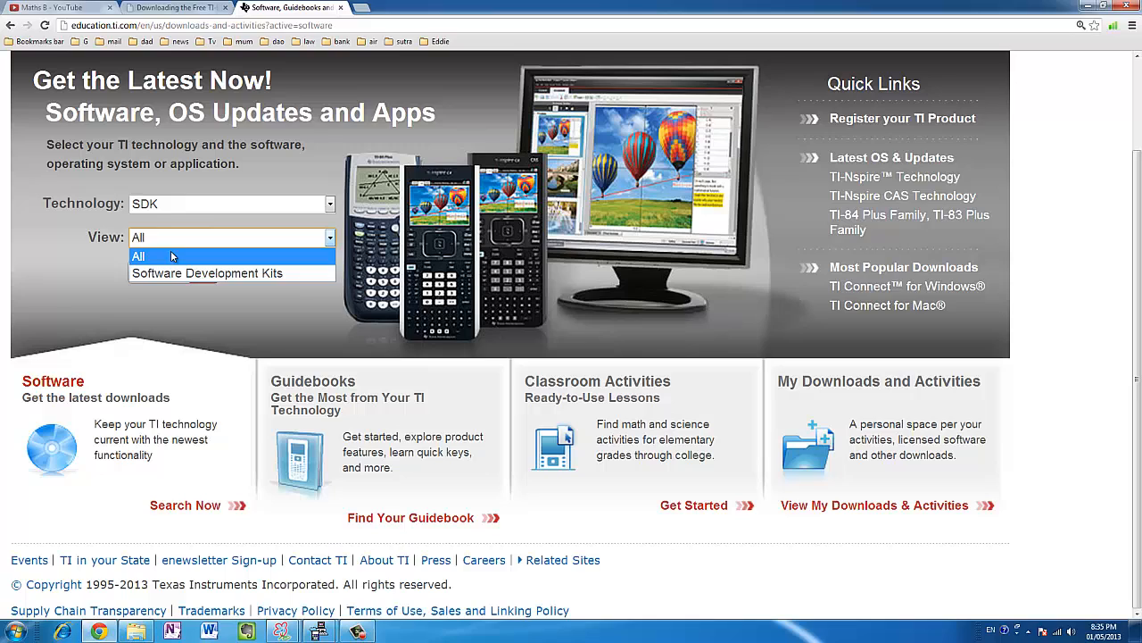
pyautogui.moveTo(143, 261)
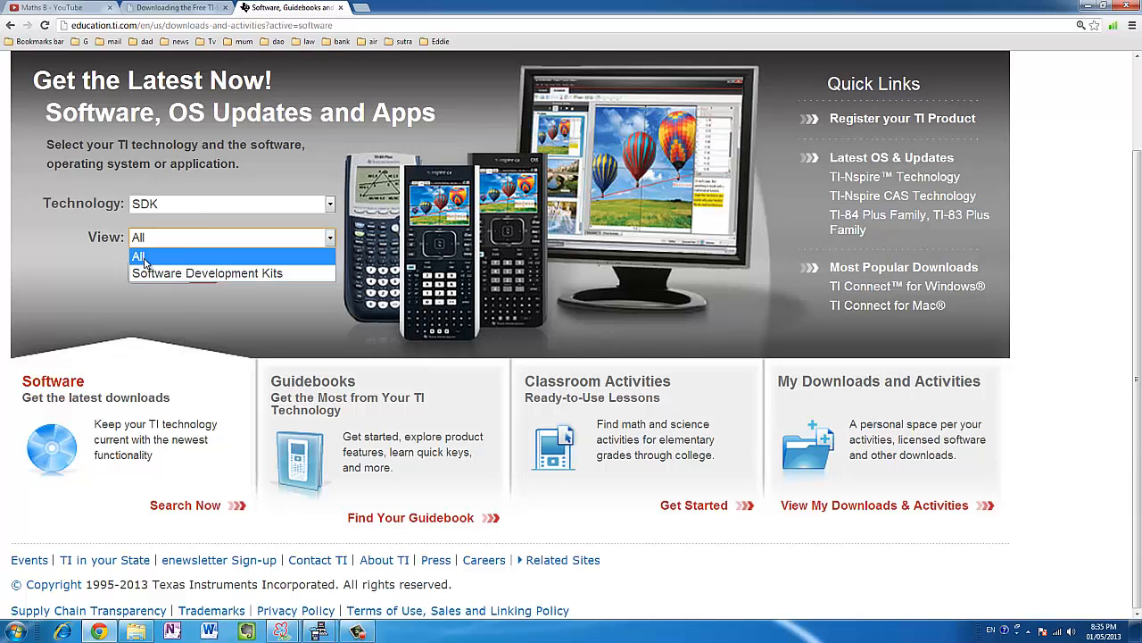
pyautogui.click(139, 257)
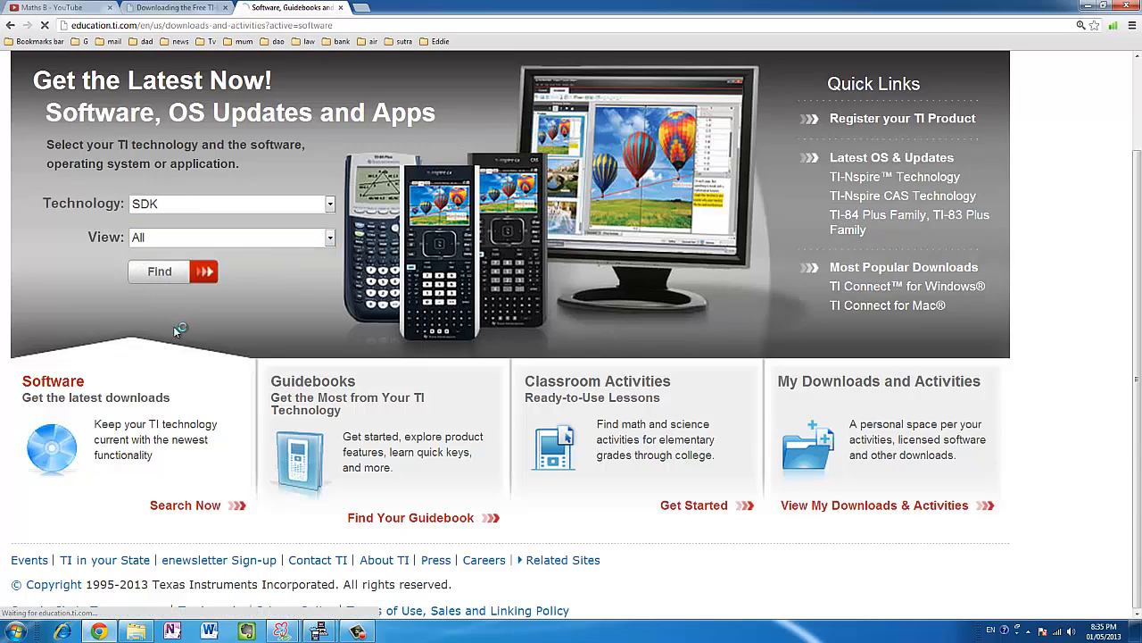
pyautogui.click(159, 271)
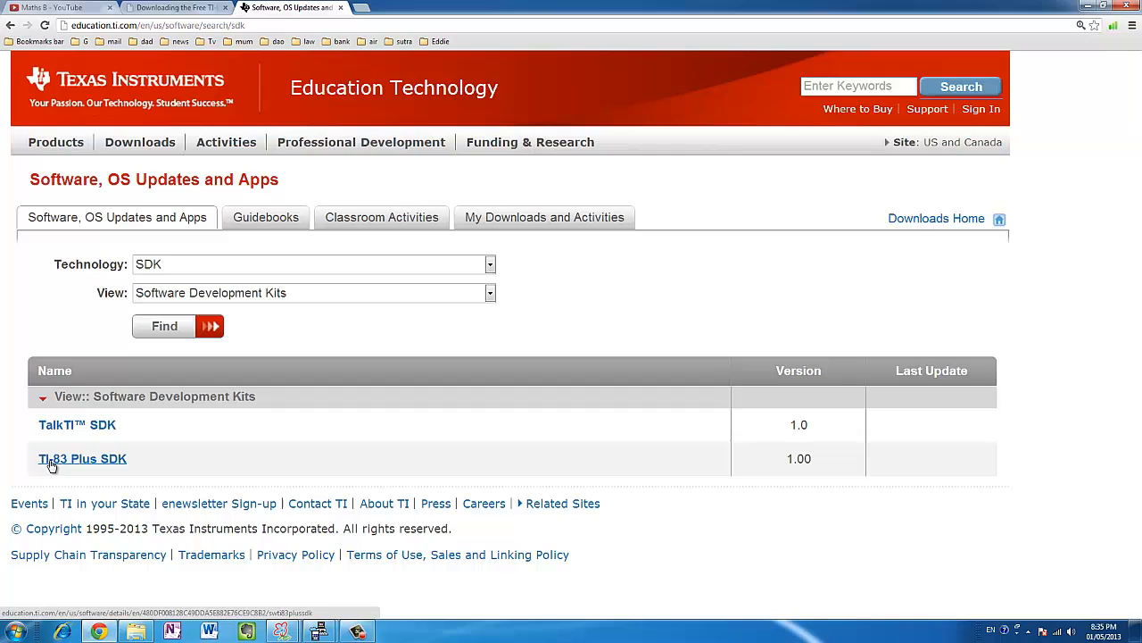
pyautogui.moveTo(88, 469)
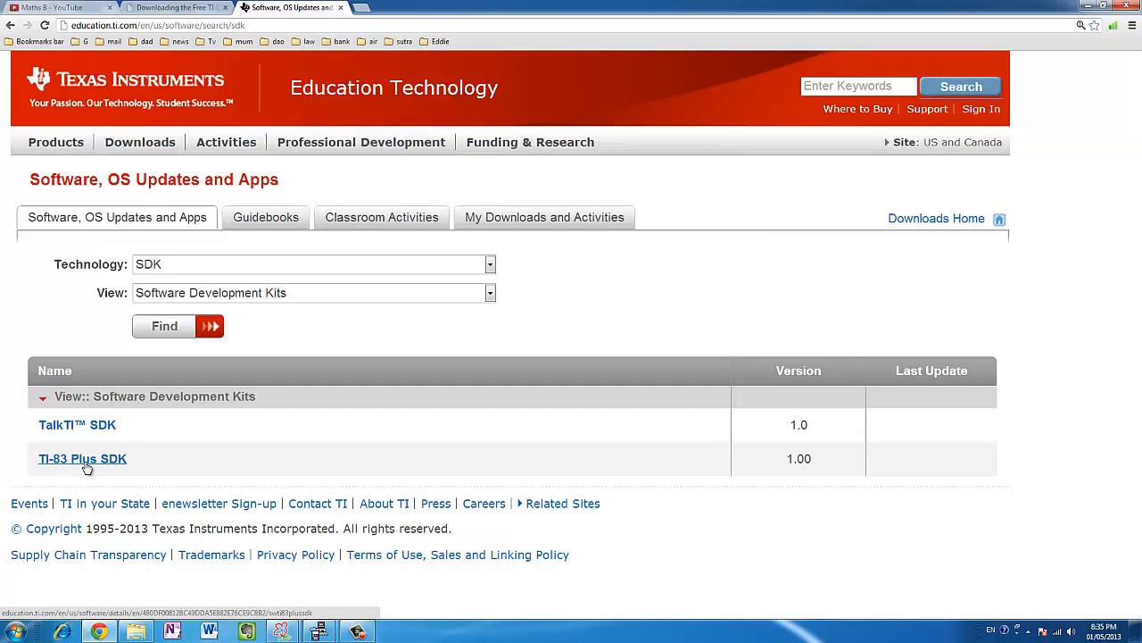
# Open the TI-83 Plus SDK download page.
pyautogui.click(82, 458)
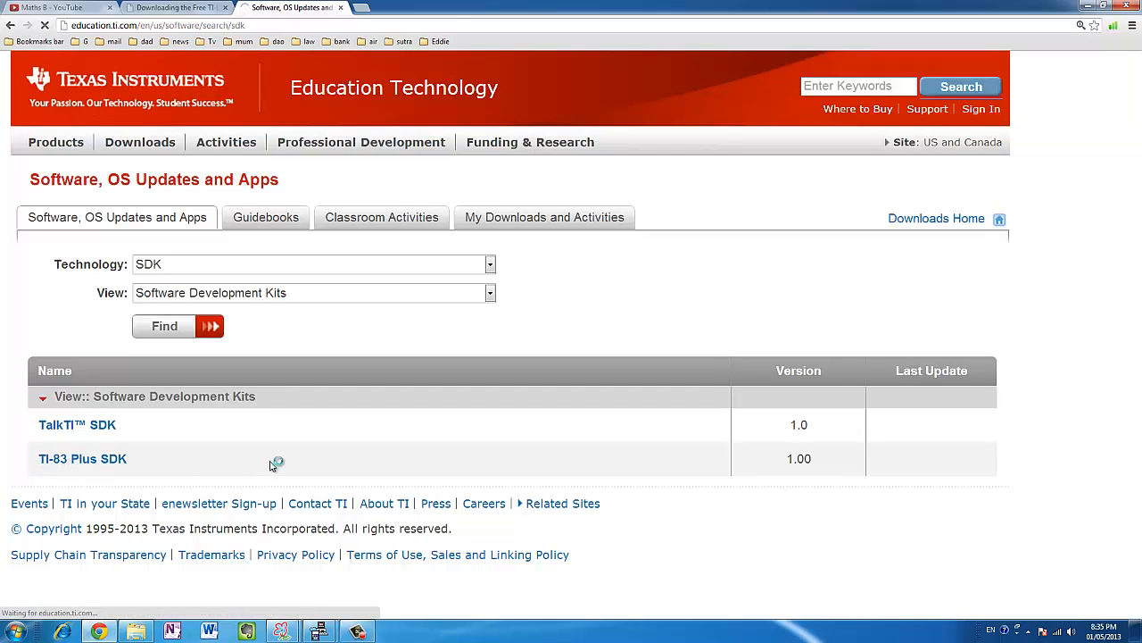
pyautogui.click(82, 457)
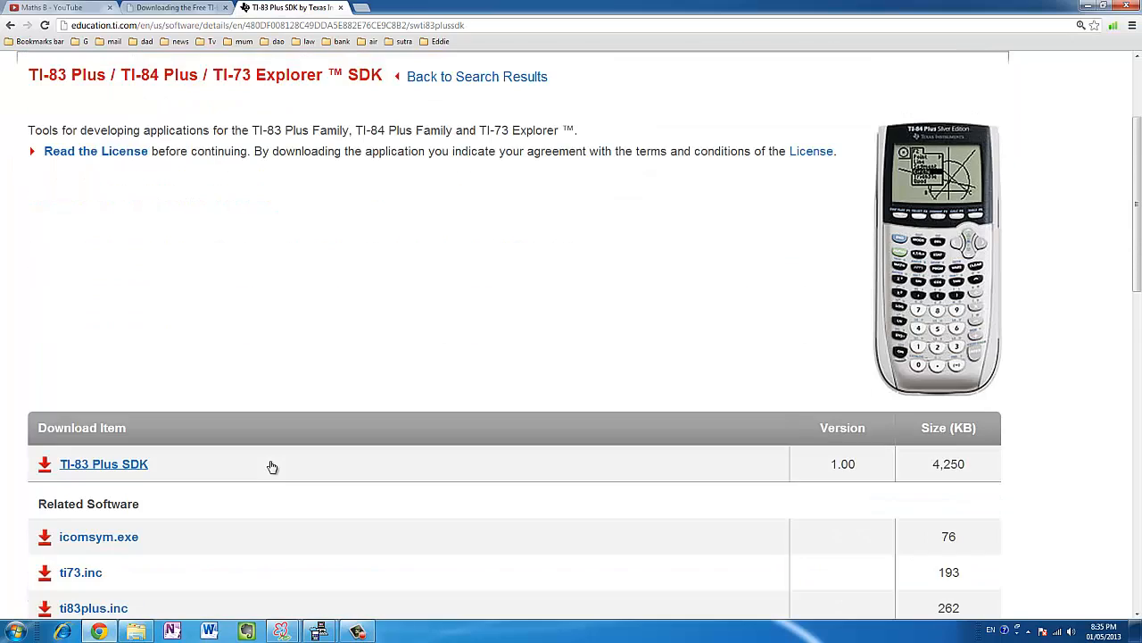
pyautogui.scroll(-3)
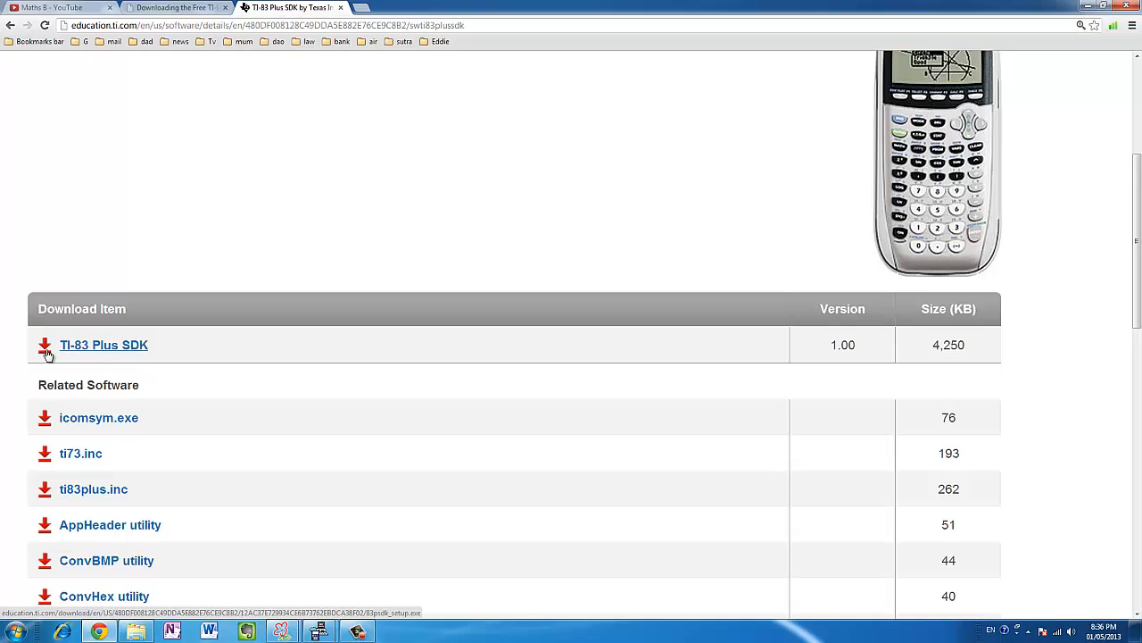
# Download the TI-83 Plus SDK installer and run it.
pyautogui.click(104, 345)
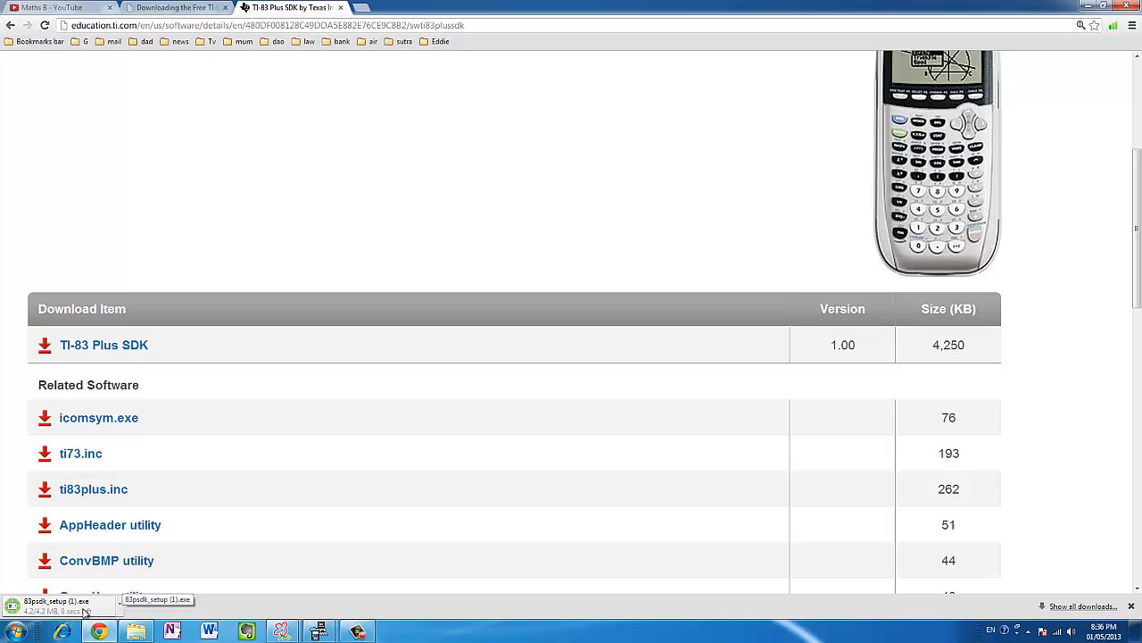
pyautogui.click(58, 606)
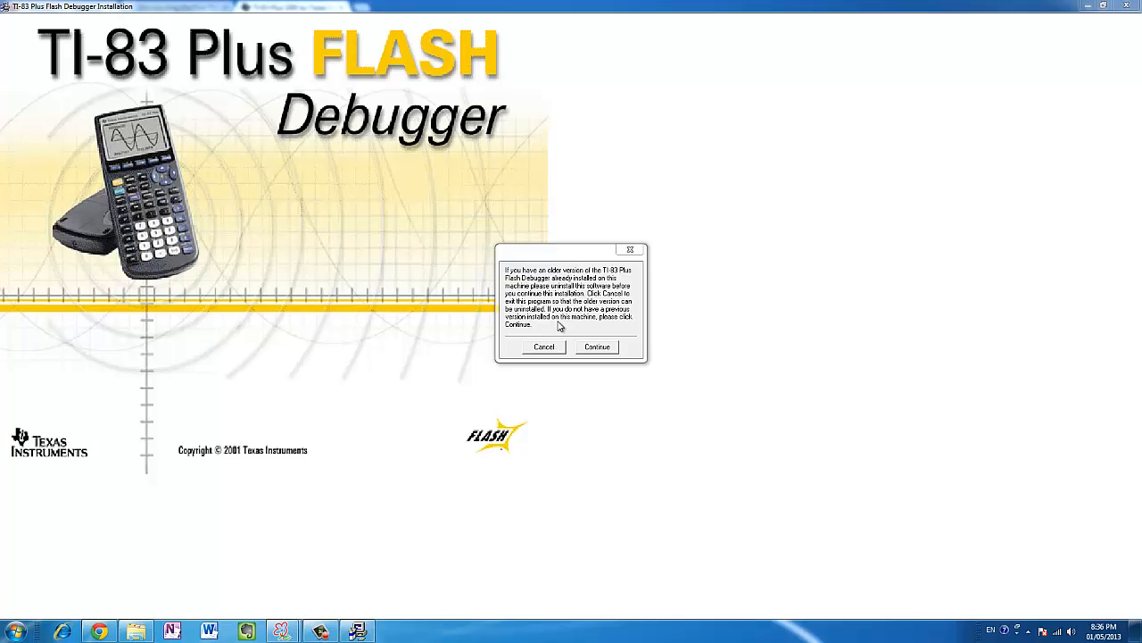
# Accept the license, keep the default folder, skip the readme, and finish setup.
pyautogui.click(596, 346)
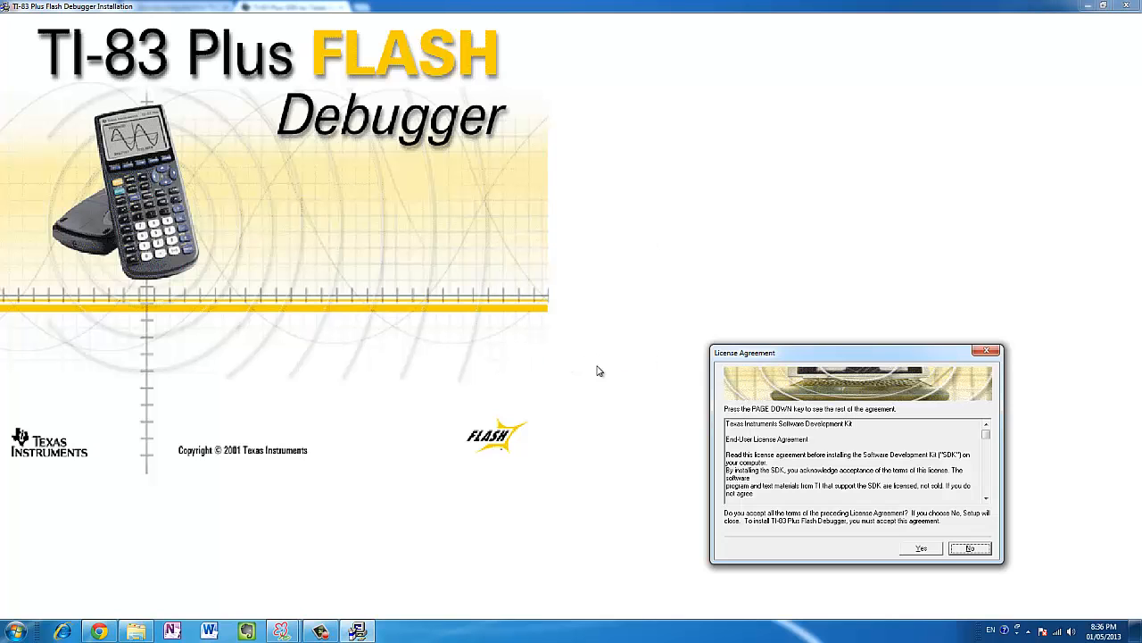
pyautogui.click(921, 548)
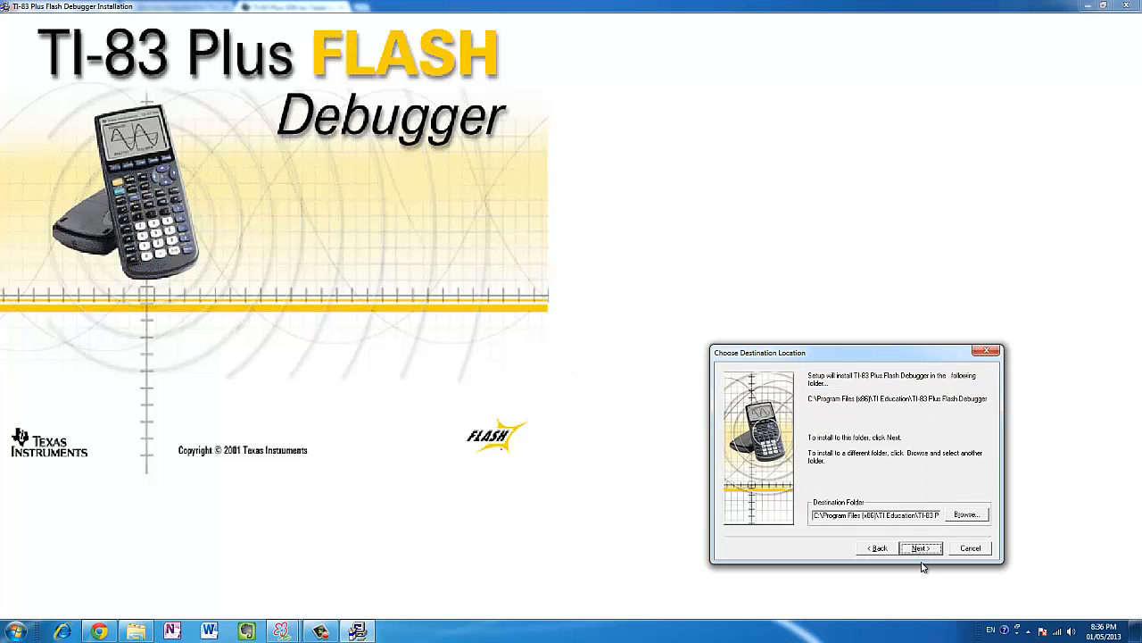
pyautogui.click(920, 548)
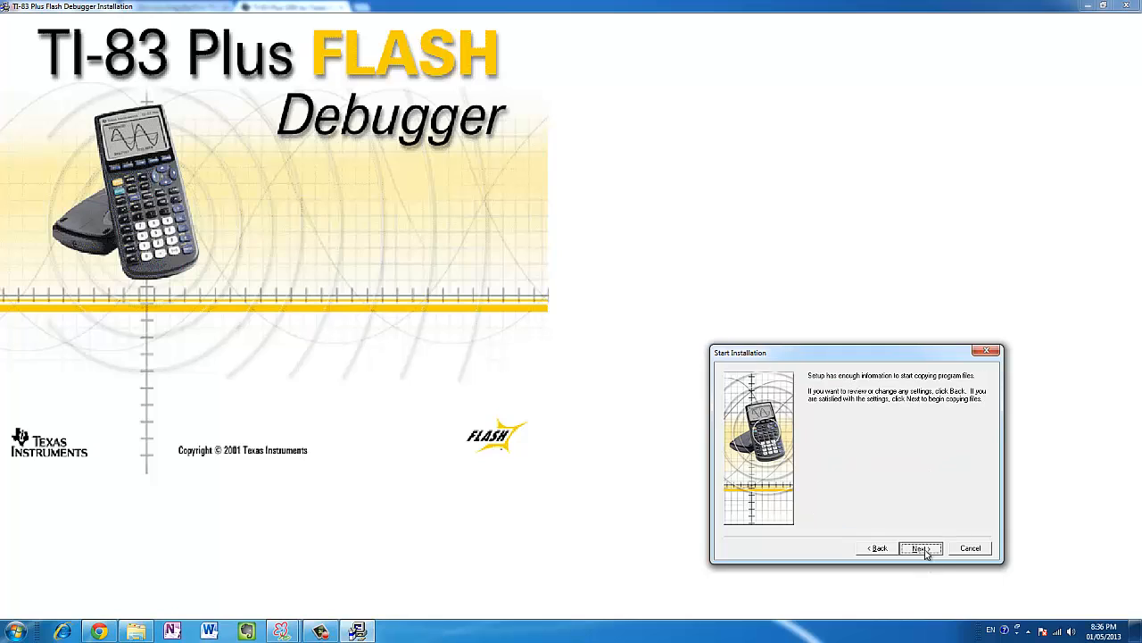
pyautogui.click(920, 548)
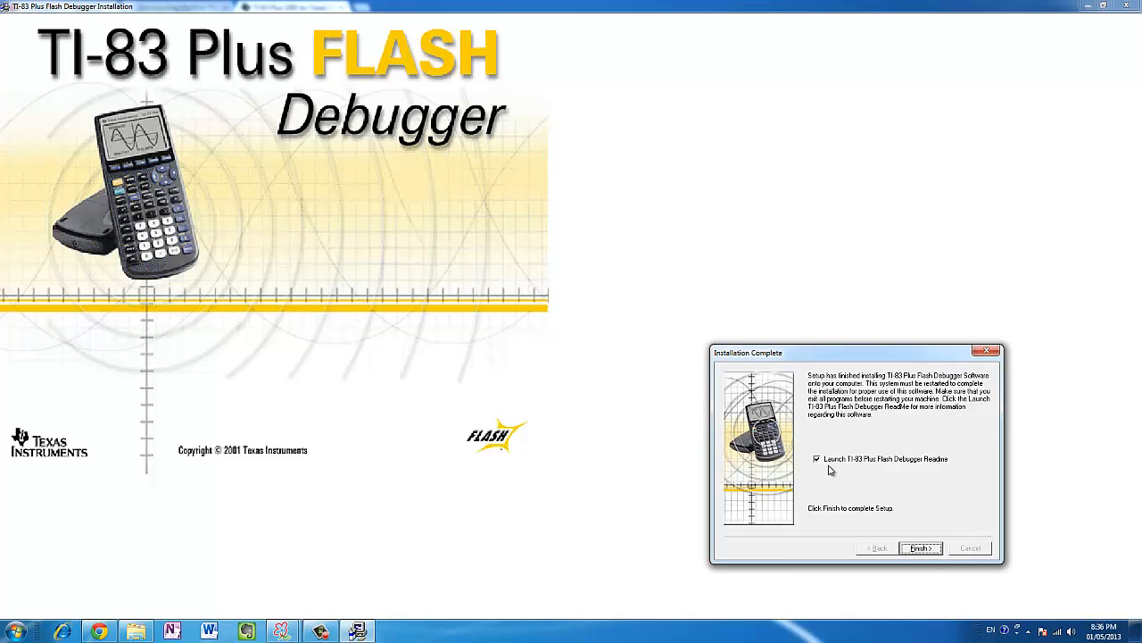
pyautogui.click(816, 459)
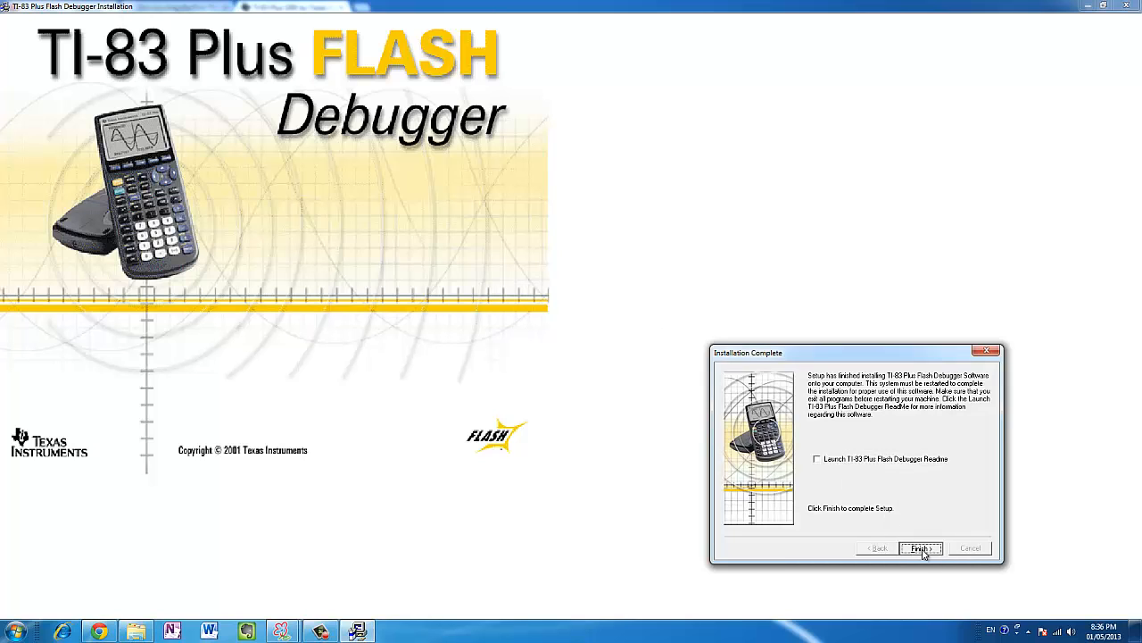
pyautogui.click(921, 548)
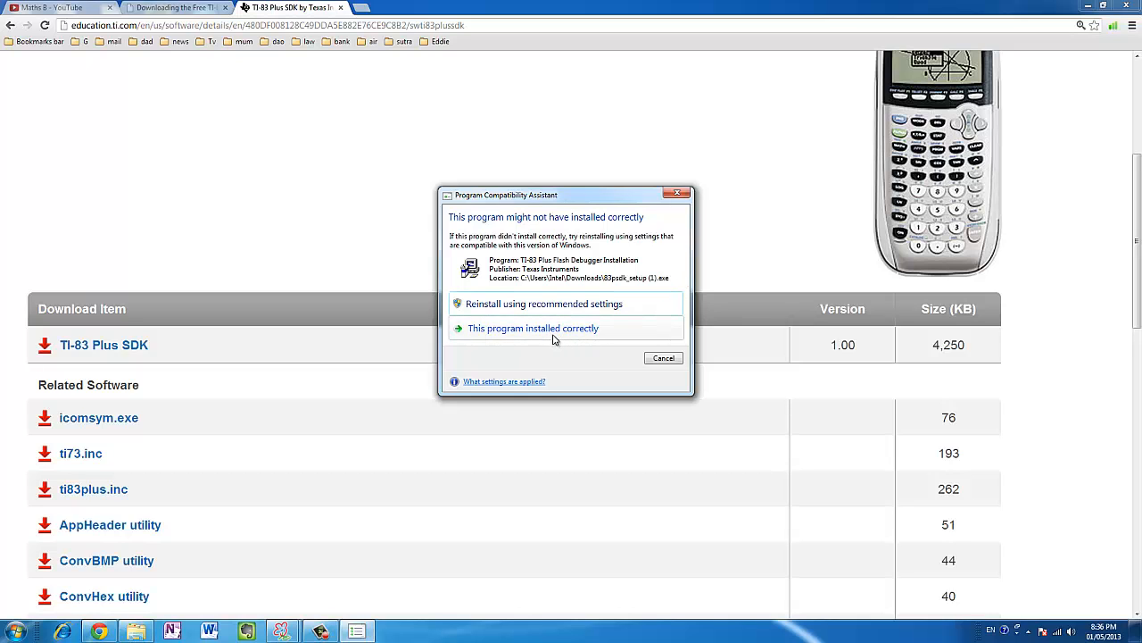
# Tell Program Compatibility Assistant the program installed correctly.
pyautogui.click(533, 327)
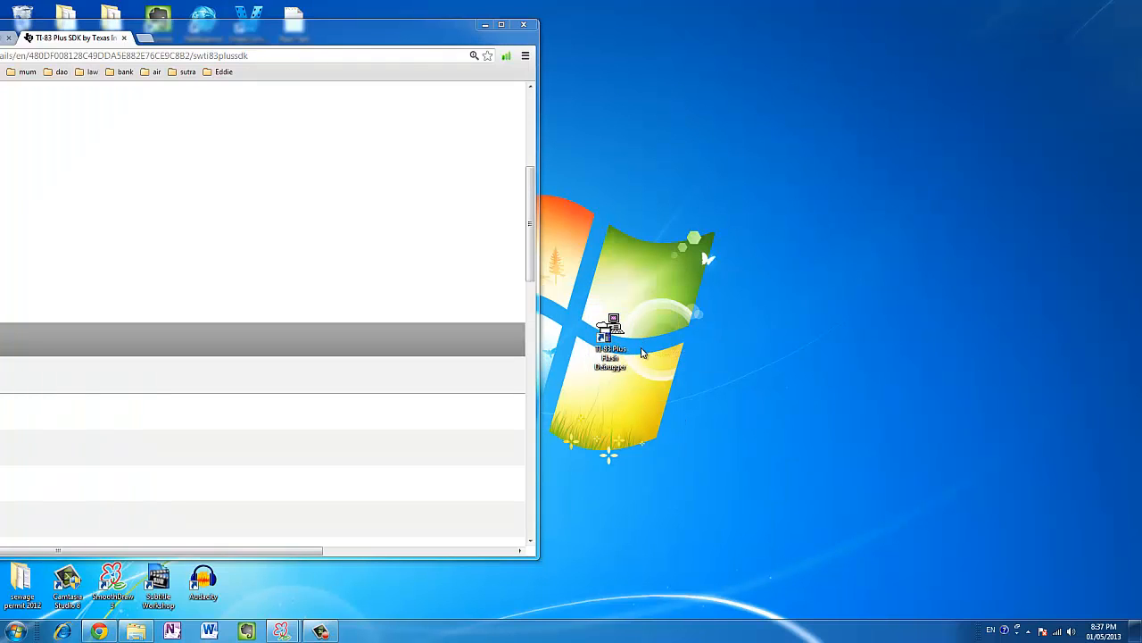
# Launch Flash Debugger from its desktop shortcut and start a new session.
pyautogui.click(610, 344)
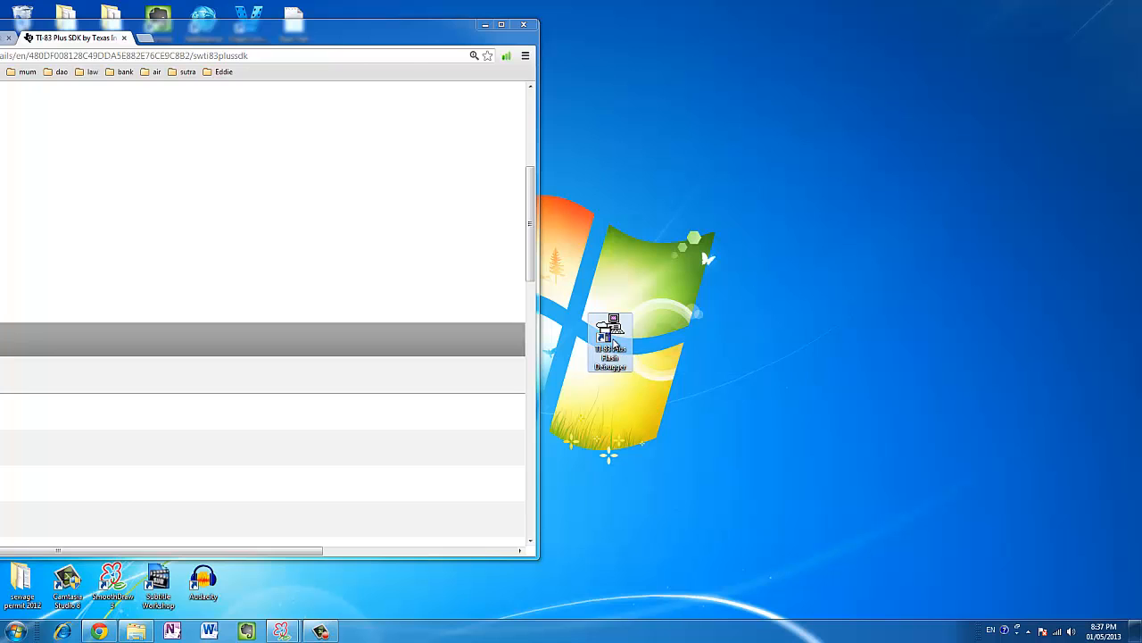
pyautogui.doubleClick(609, 337)
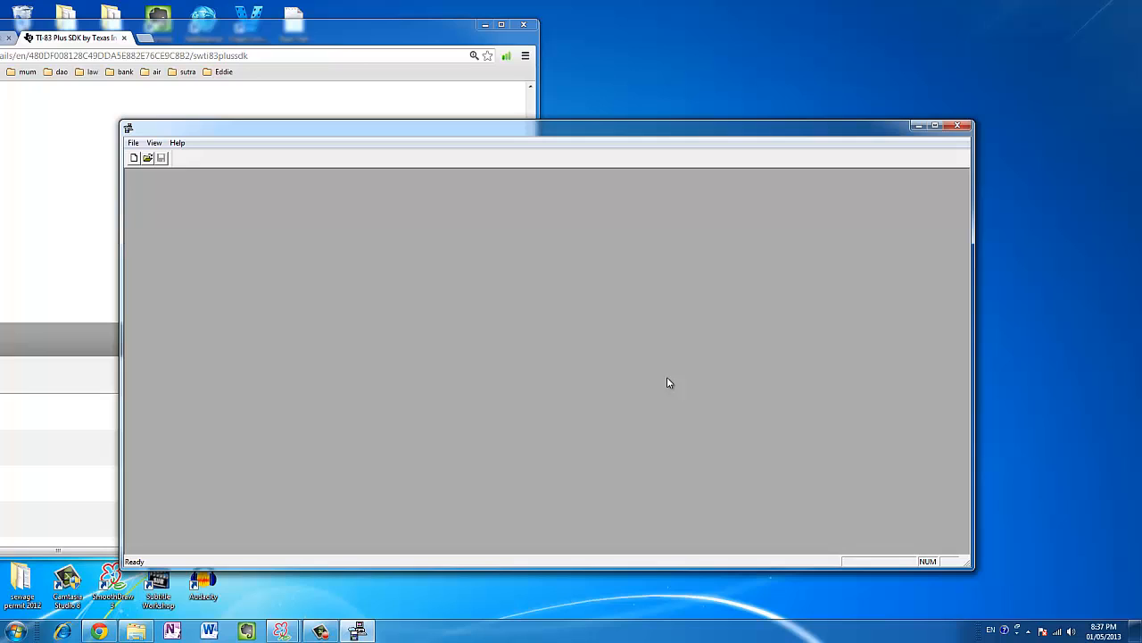
pyautogui.click(133, 158)
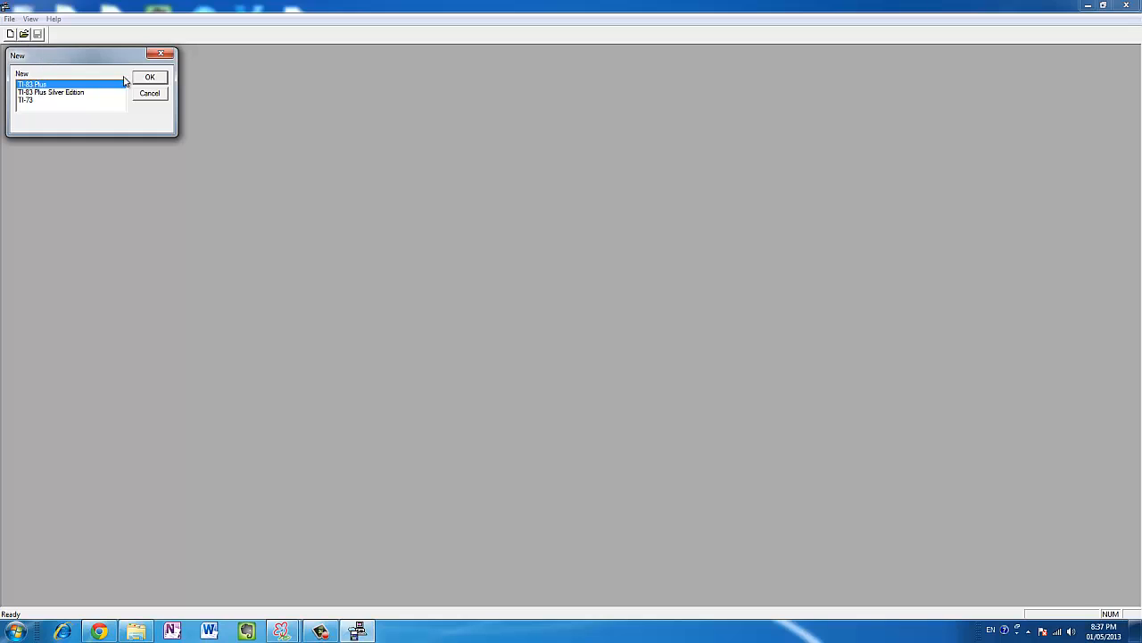
# Create a TI-83 Plus session and run the emulator to show 'RAM cleared'.
pyautogui.click(150, 76)
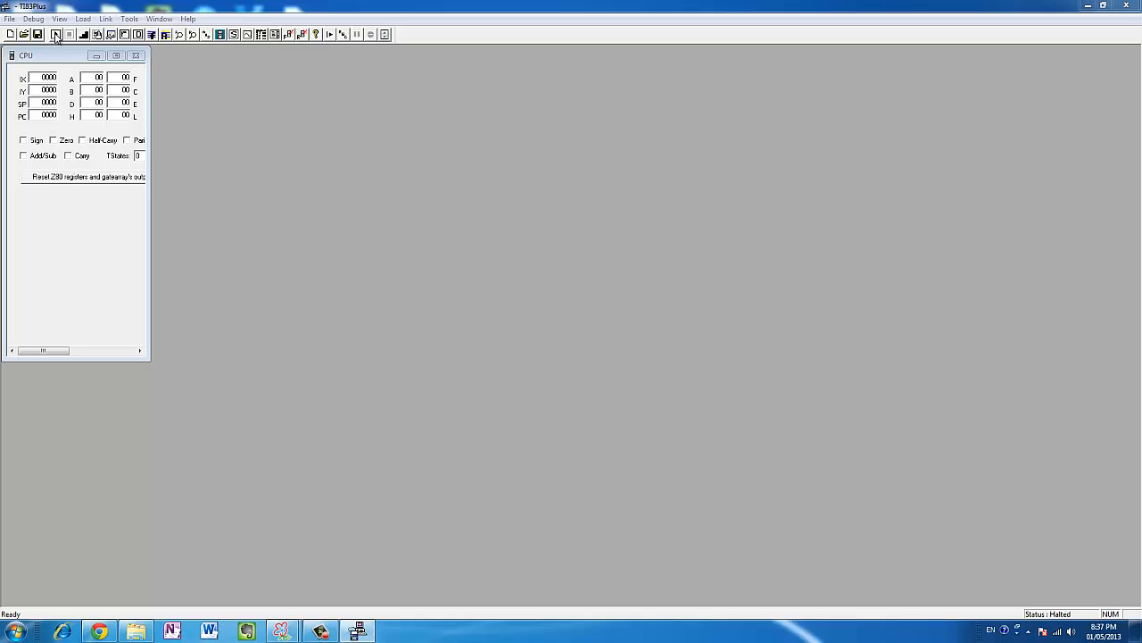
pyautogui.click(56, 34)
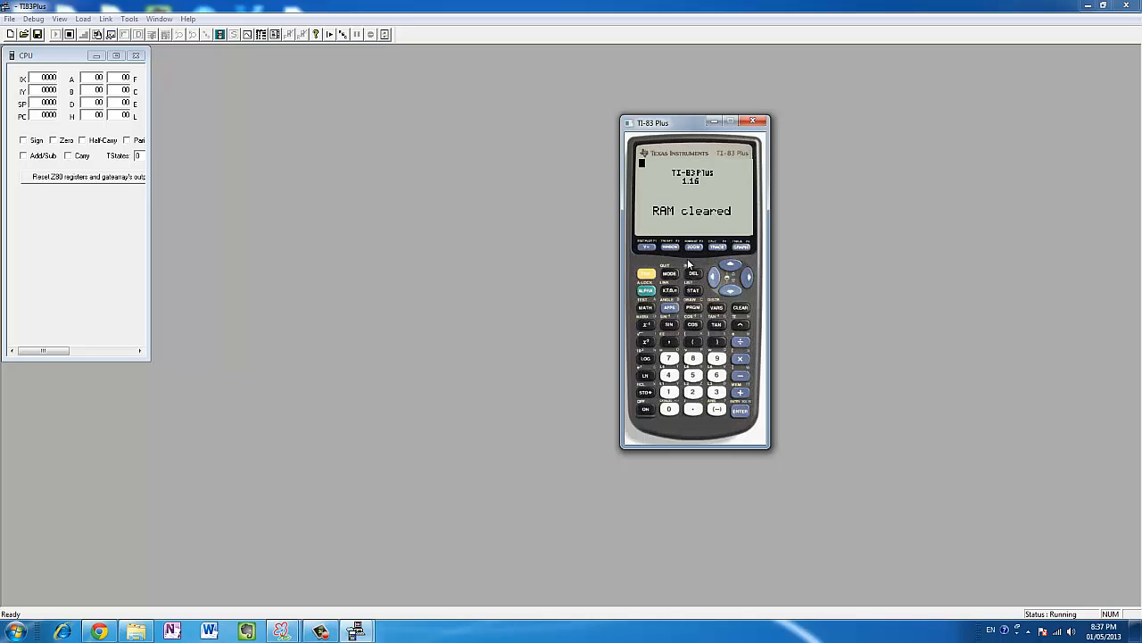
pyautogui.moveTo(342, 596)
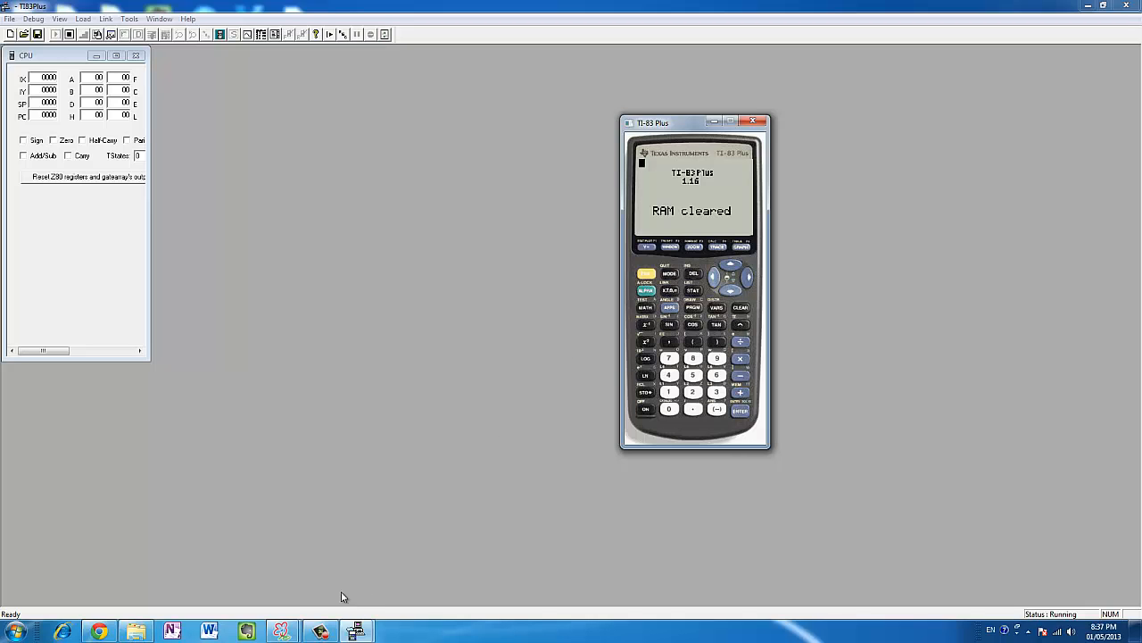